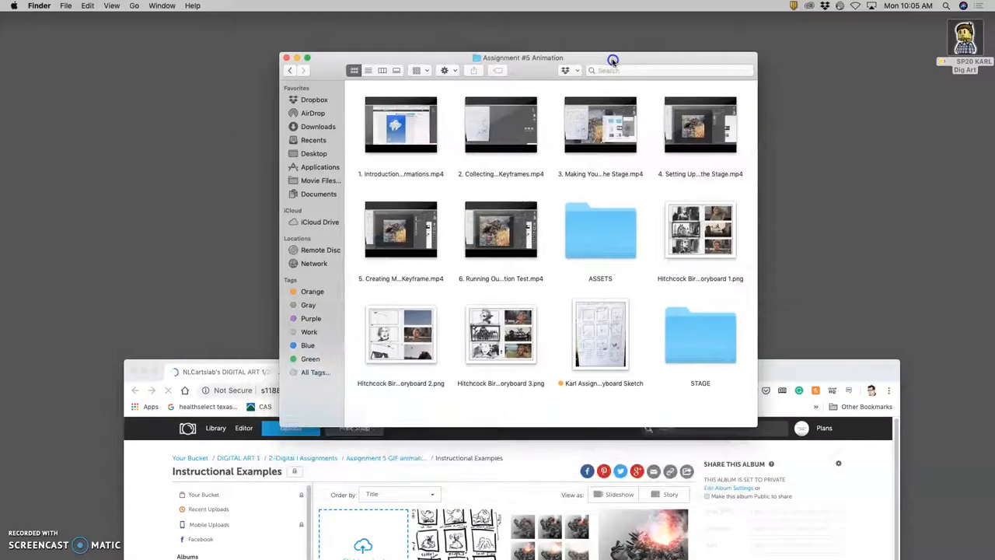
# Step: Open the ASSETS folder and launch the Stage .psd file in Photoshop
pyautogui.click(583, 227)
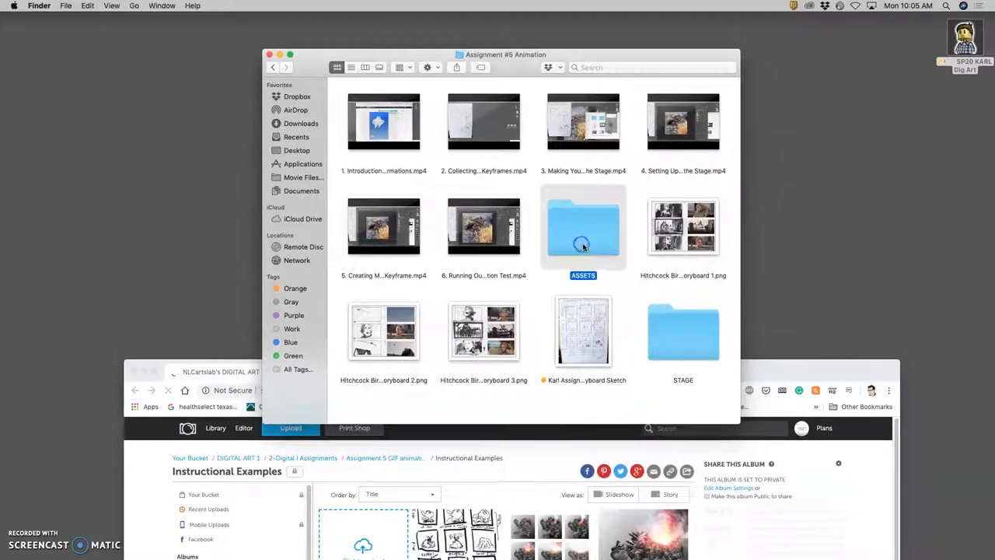
pyautogui.doubleClick(583, 225)
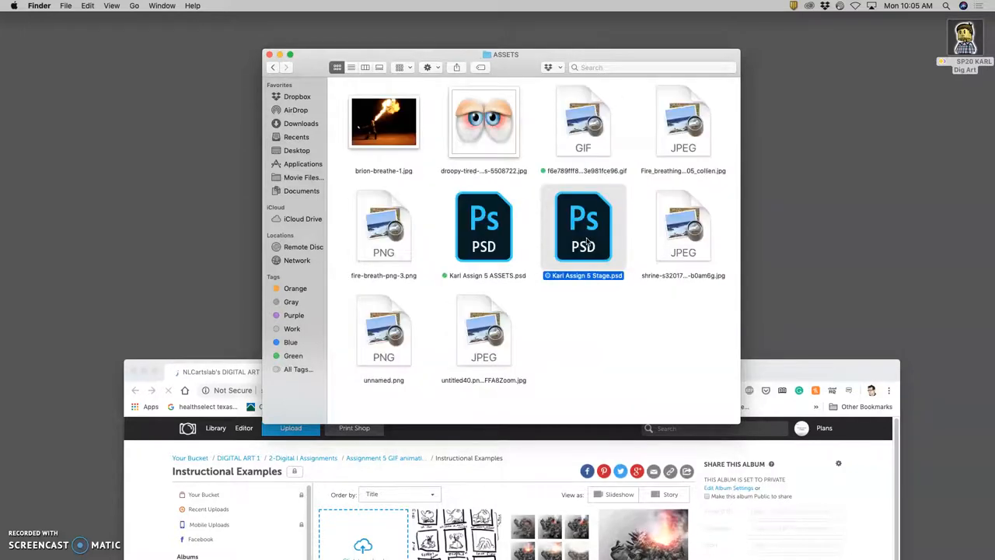
pyautogui.doubleClick(583, 226)
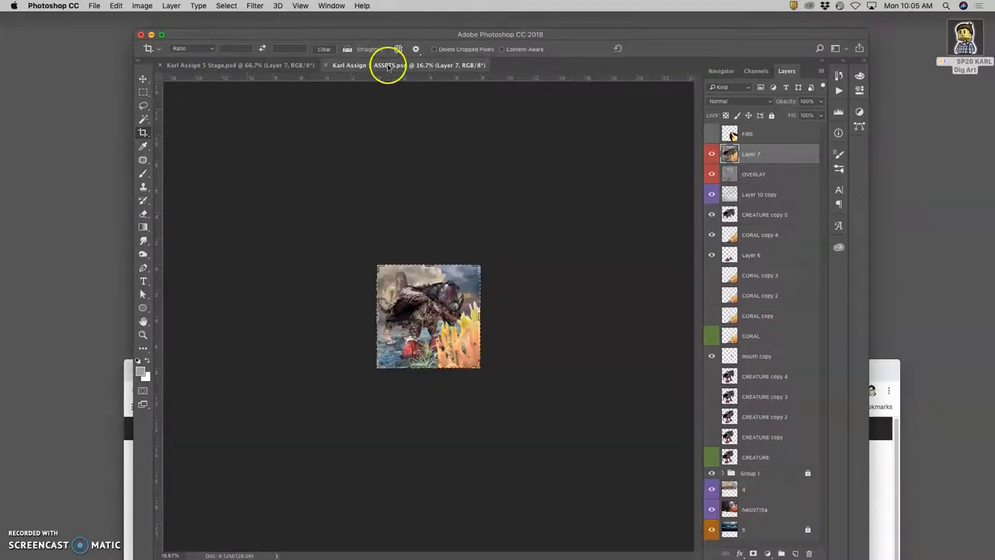
# Step: Make the ASSETS .psd document active next to the Stage document
pyautogui.click(389, 64)
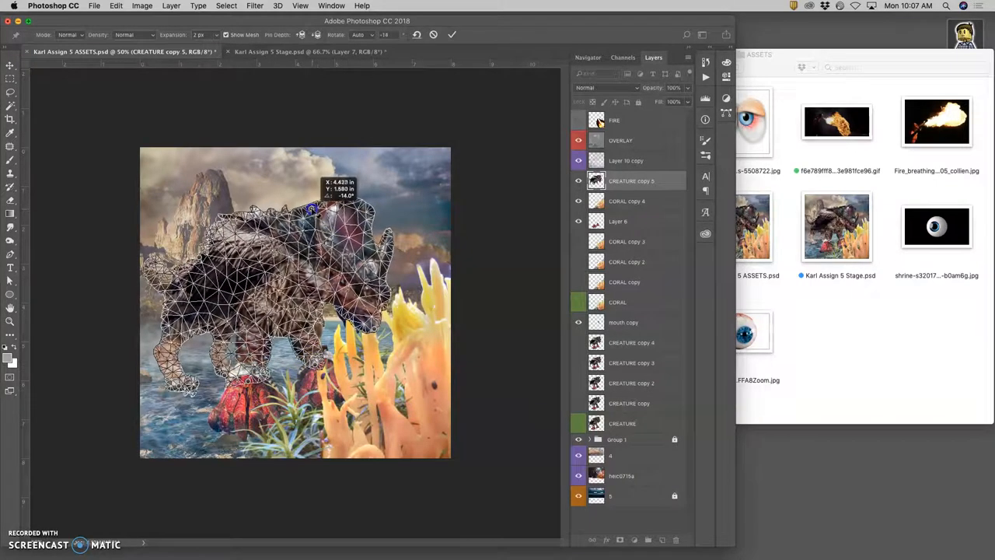
pyautogui.moveTo(351, 267)
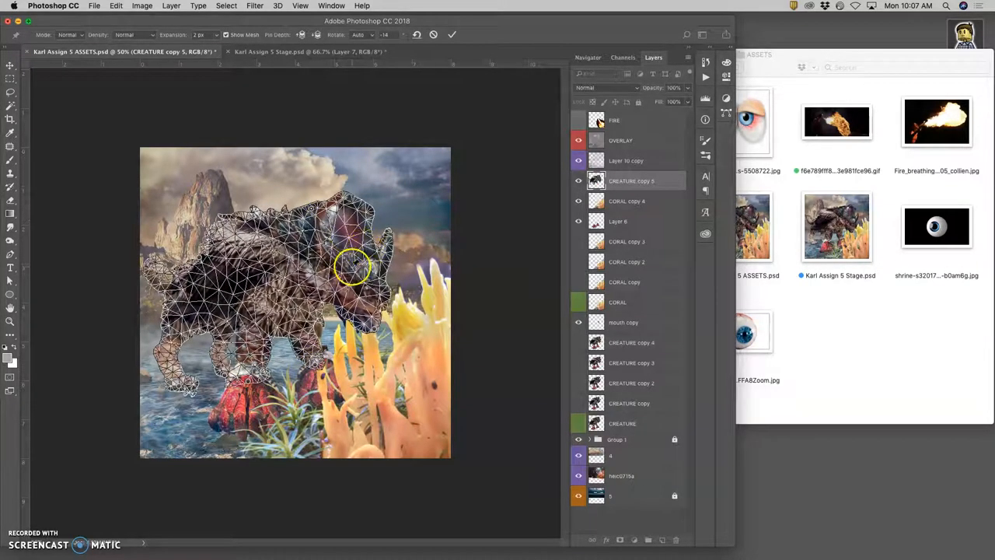
# Step: Pin the creature's face and start a Puppet Warp mesh on CREATURE copy 5
pyautogui.click(113, 7)
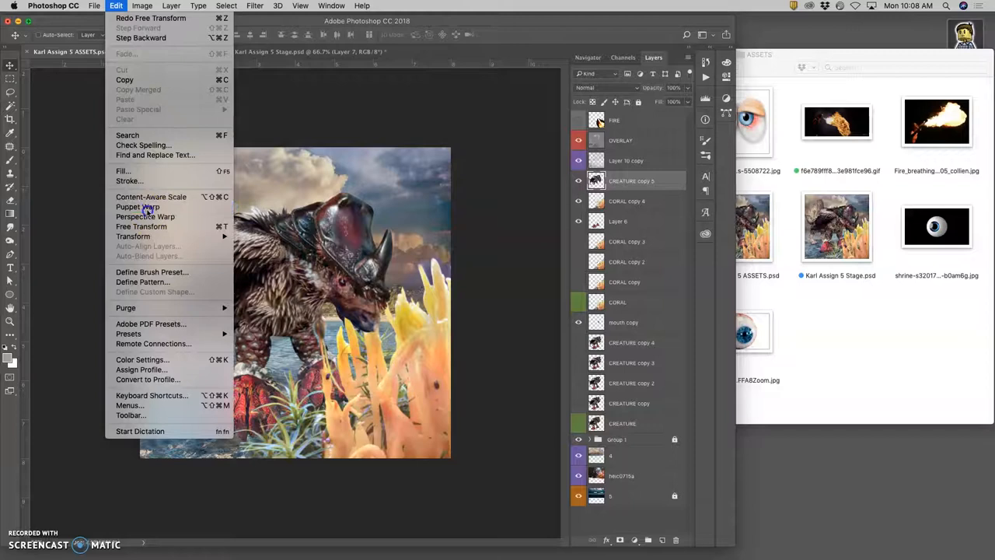
pyautogui.click(138, 206)
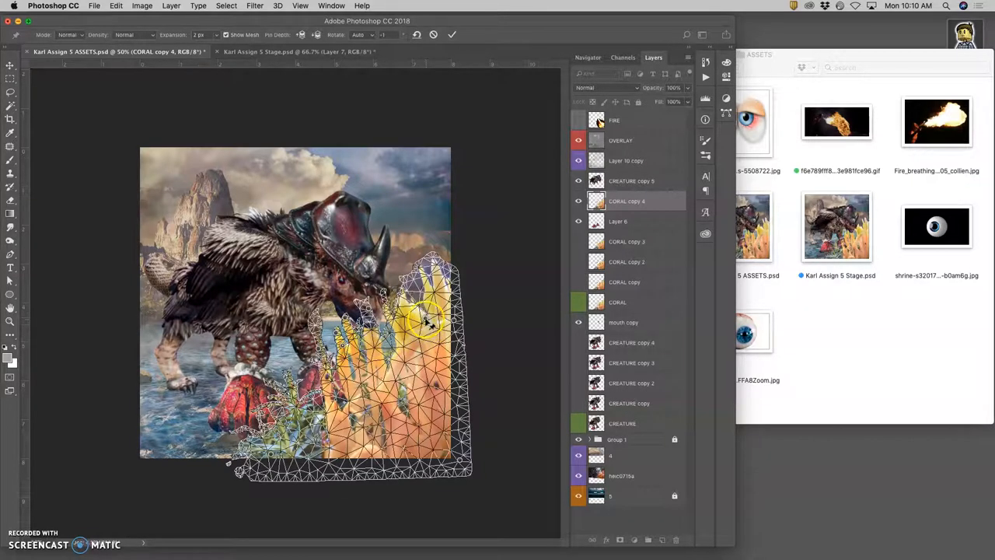
# Step: Pin CORAL copy 4 so the coral bends toward the creature's mouth
pyautogui.click(632, 181)
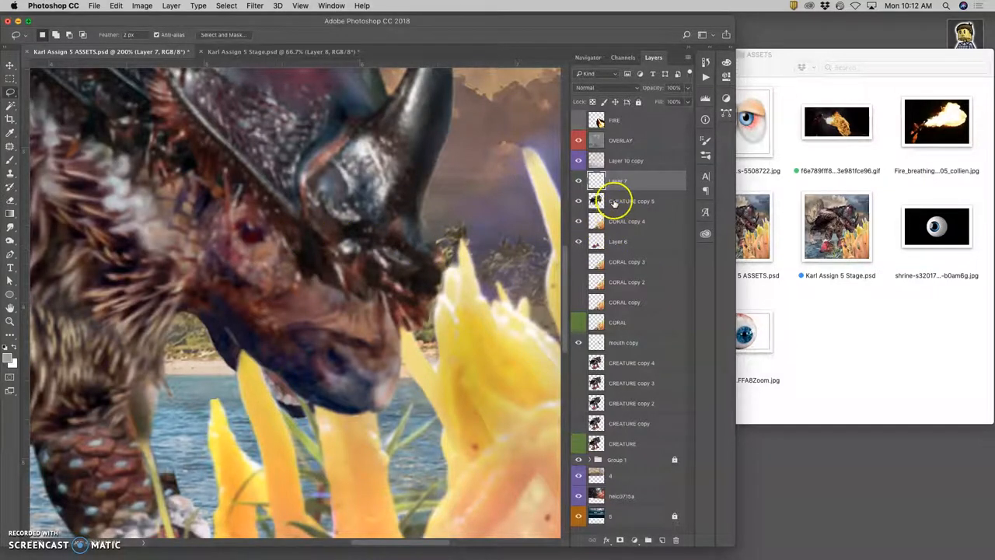
# Step: Select the CREATURE copy 5 layer for the head outline on Layer 7
pyautogui.click(629, 201)
pyautogui.write('Eye Squint')
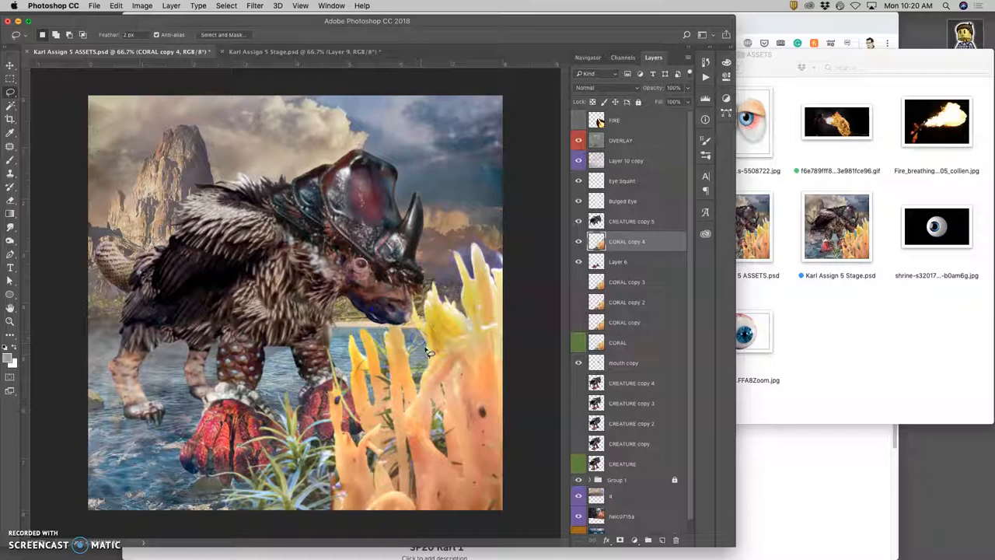
pyautogui.click(578, 120)
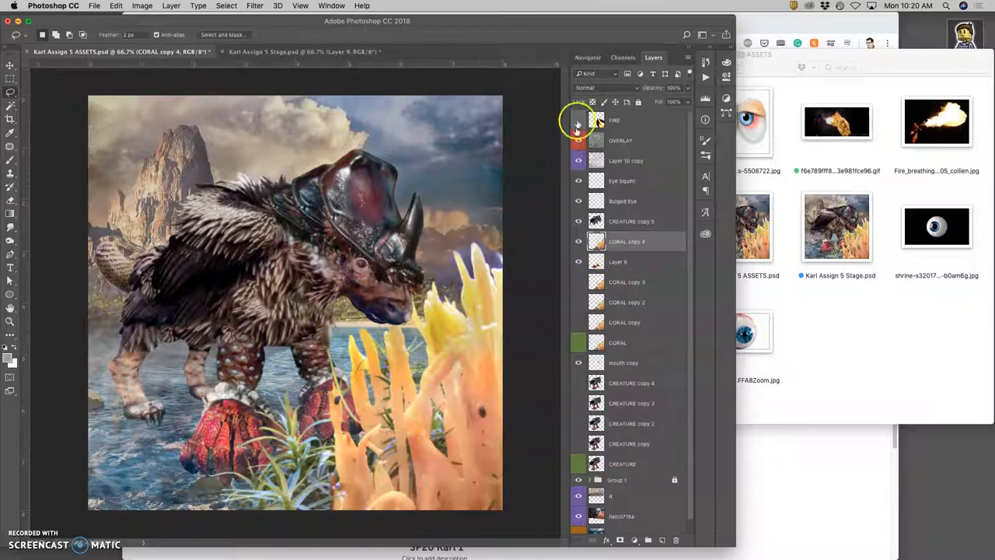